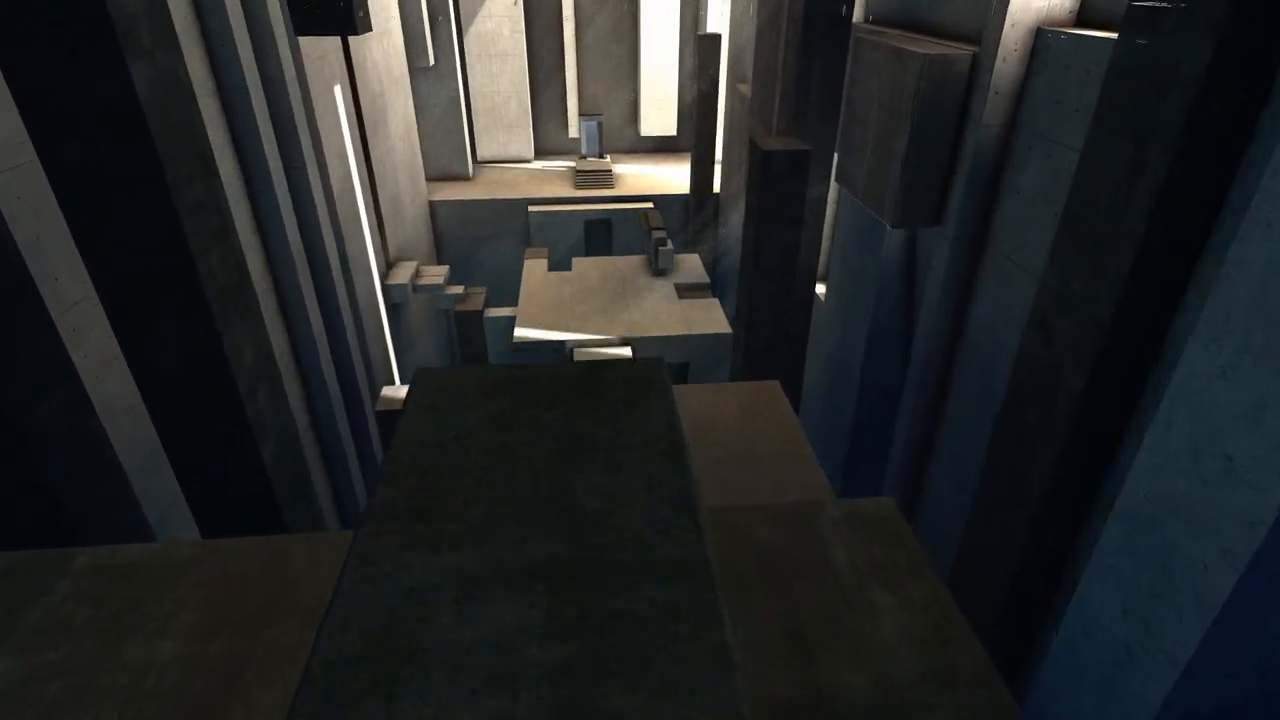
pyautogui.moveTo(640, 360)
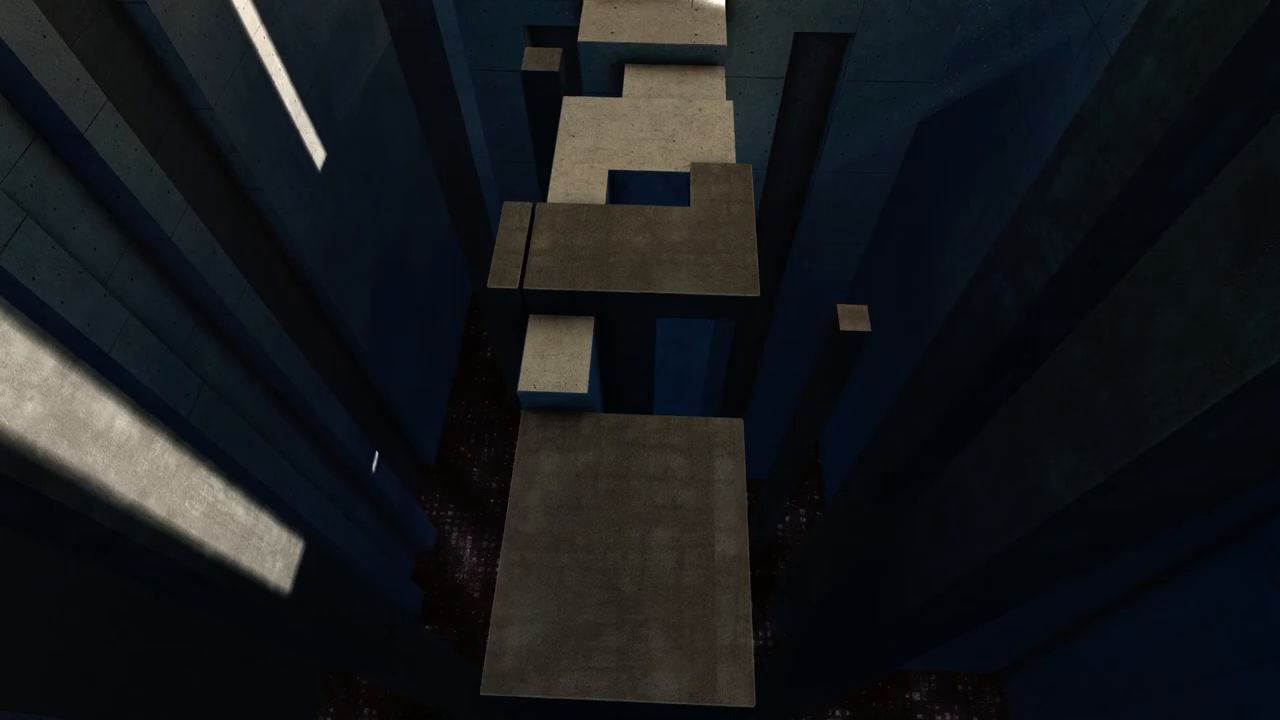
pyautogui.moveTo(640, 360)
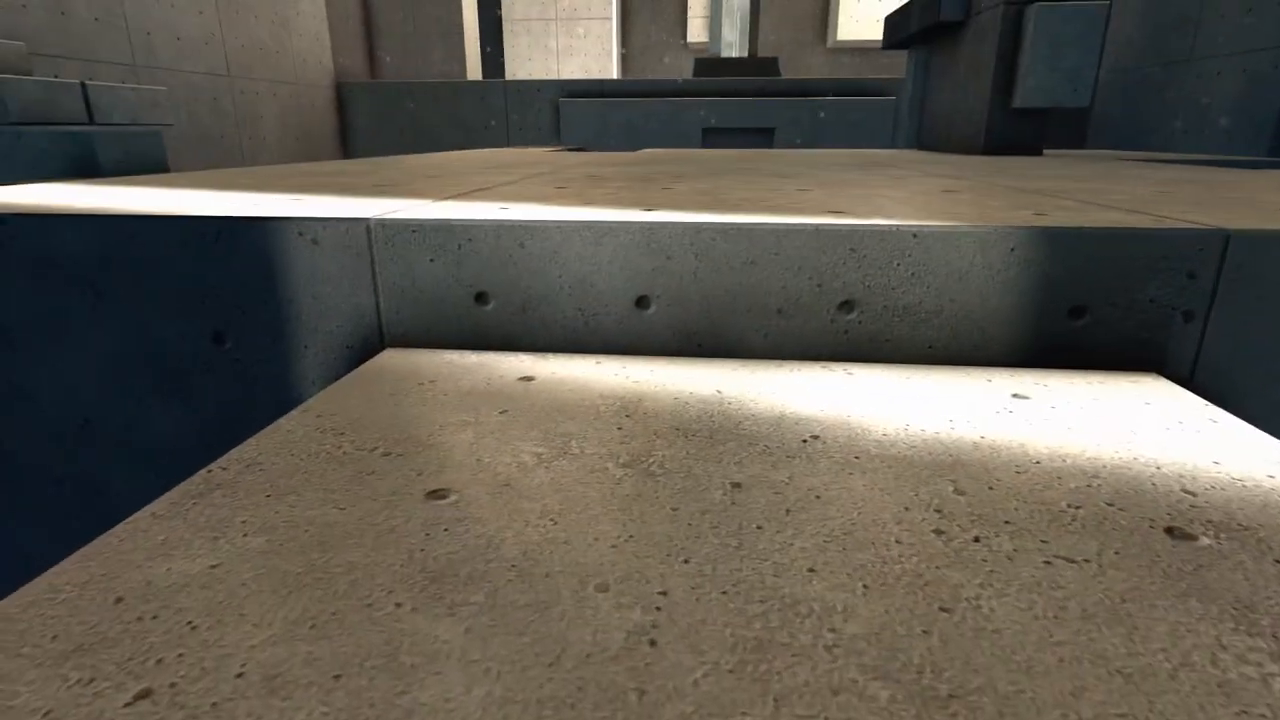
pyautogui.moveTo(640, 360)
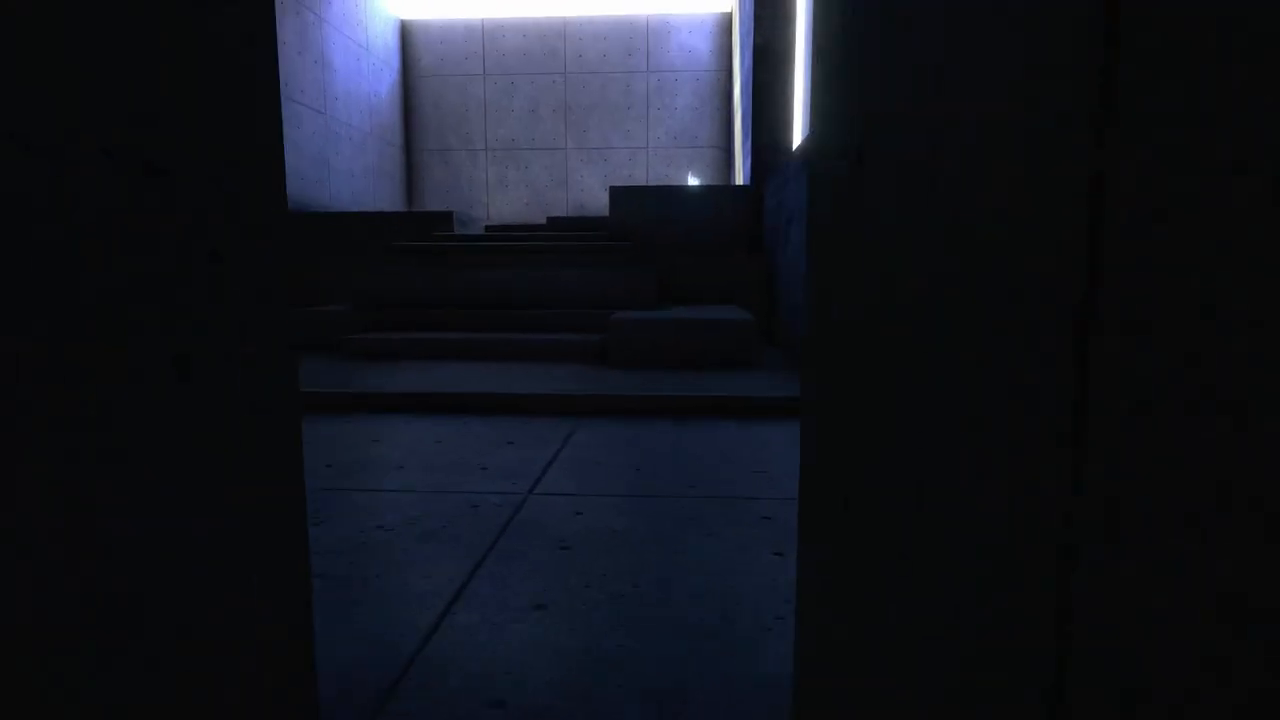
pyautogui.moveTo(640, 360)
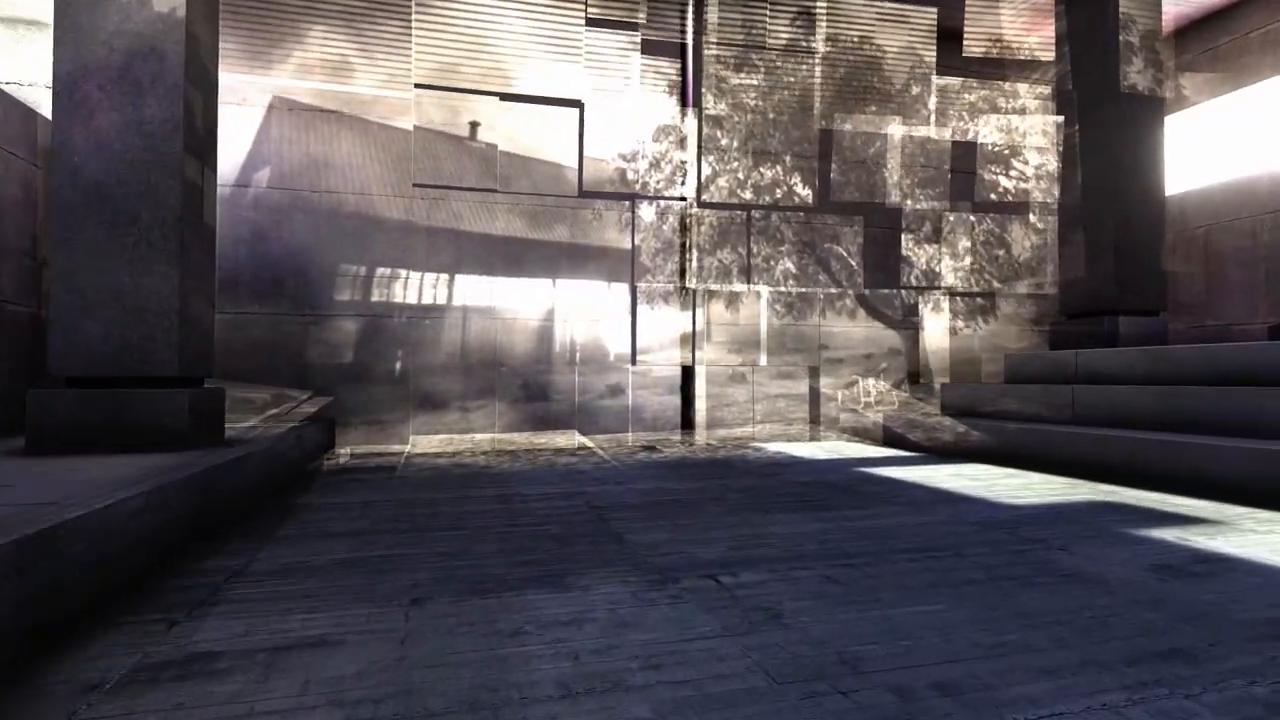
pyautogui.moveTo(640, 360)
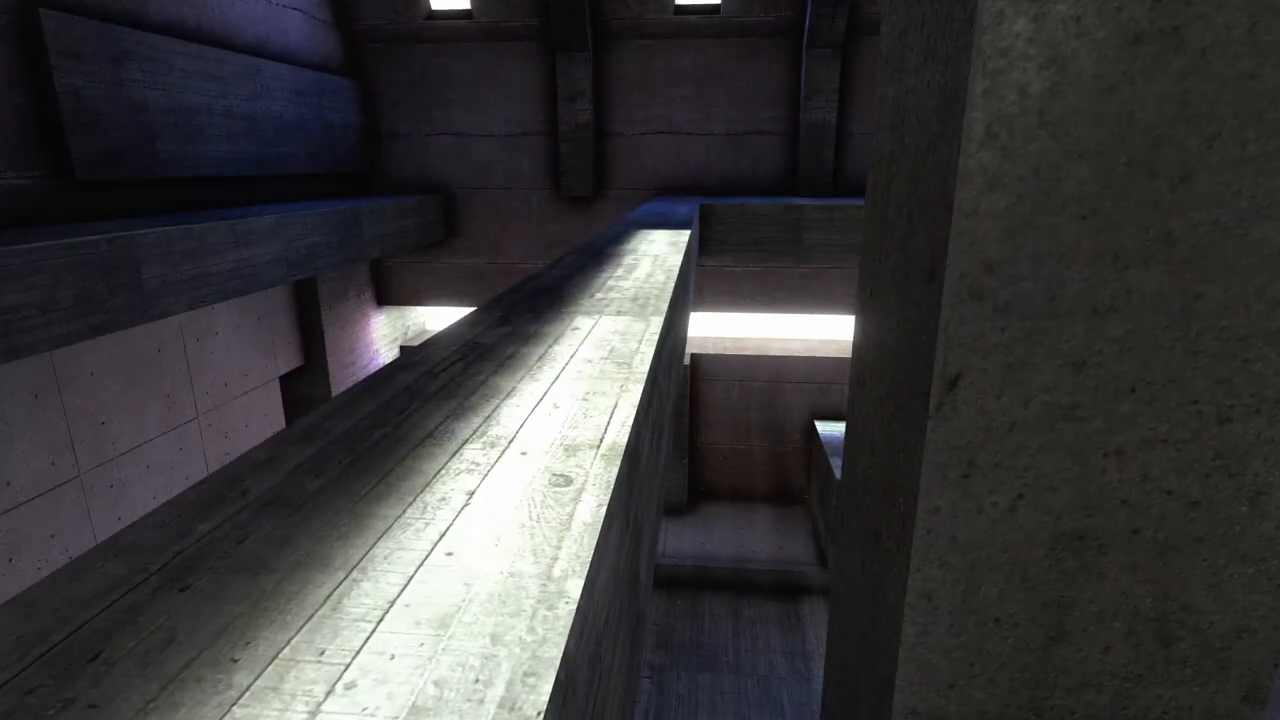
pyautogui.moveTo(640, 360)
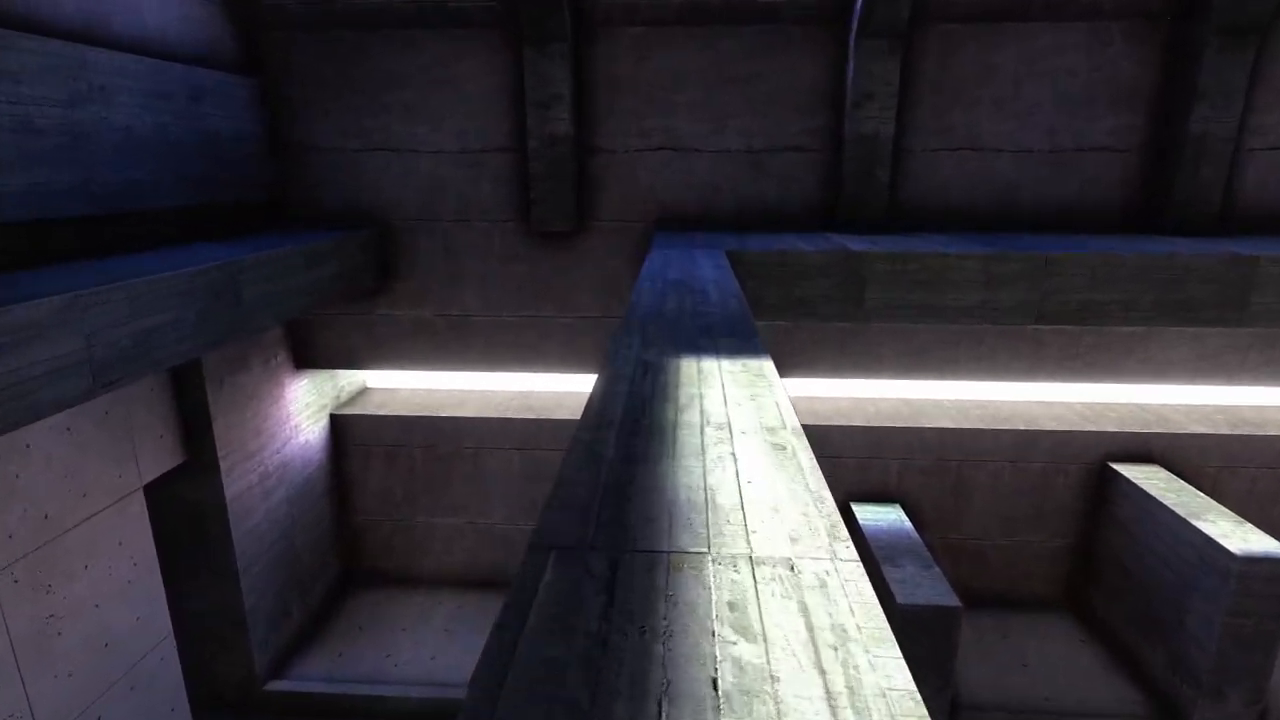
pyautogui.moveTo(640, 360)
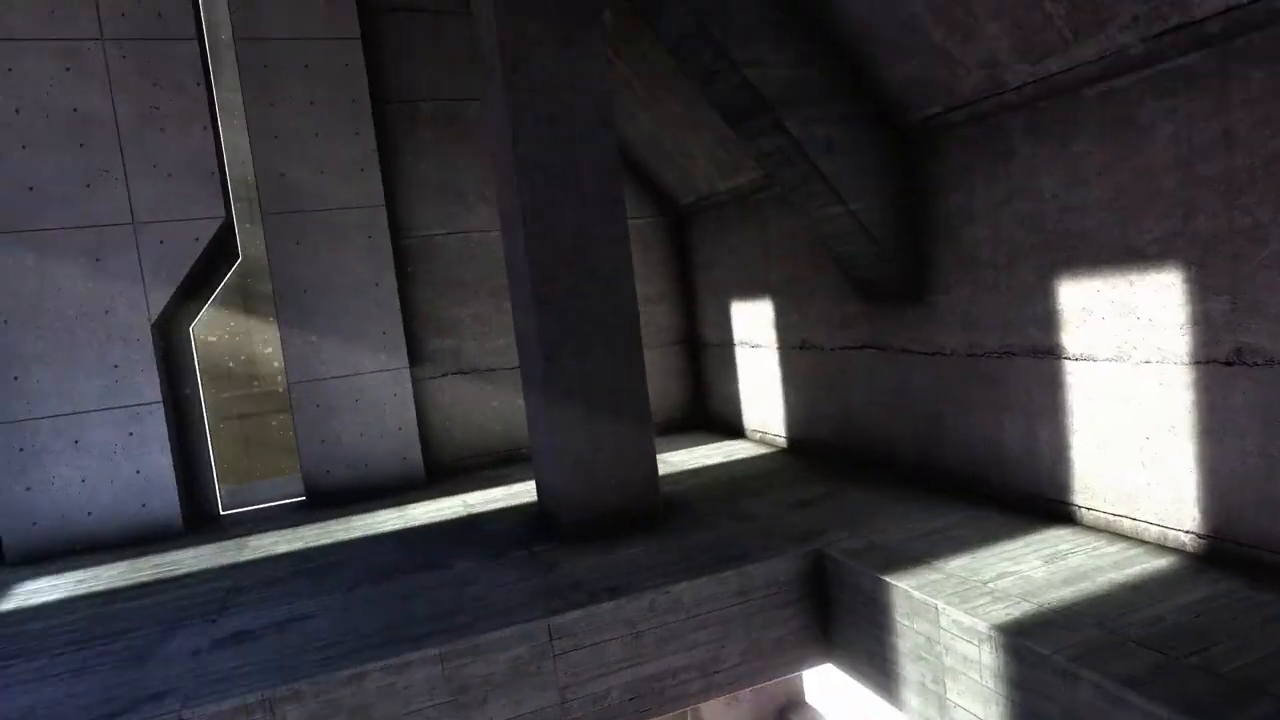
pyautogui.moveTo(640, 360)
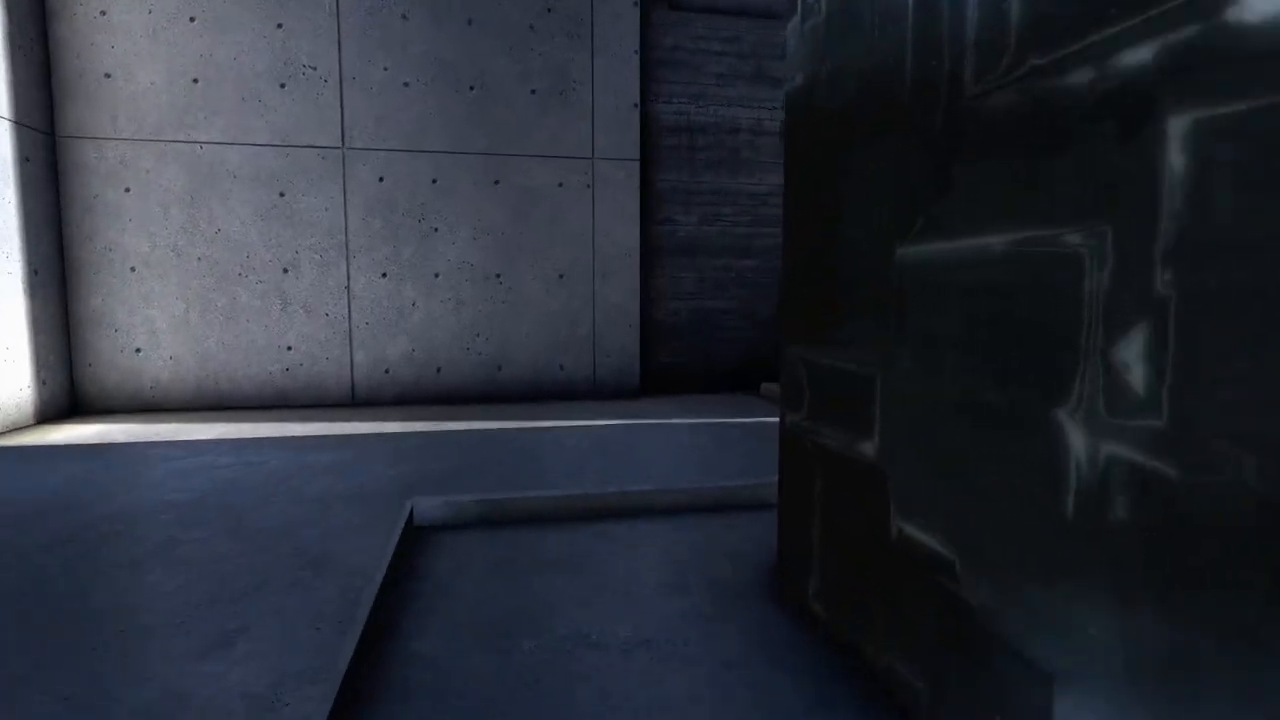
pyautogui.moveTo(640, 360)
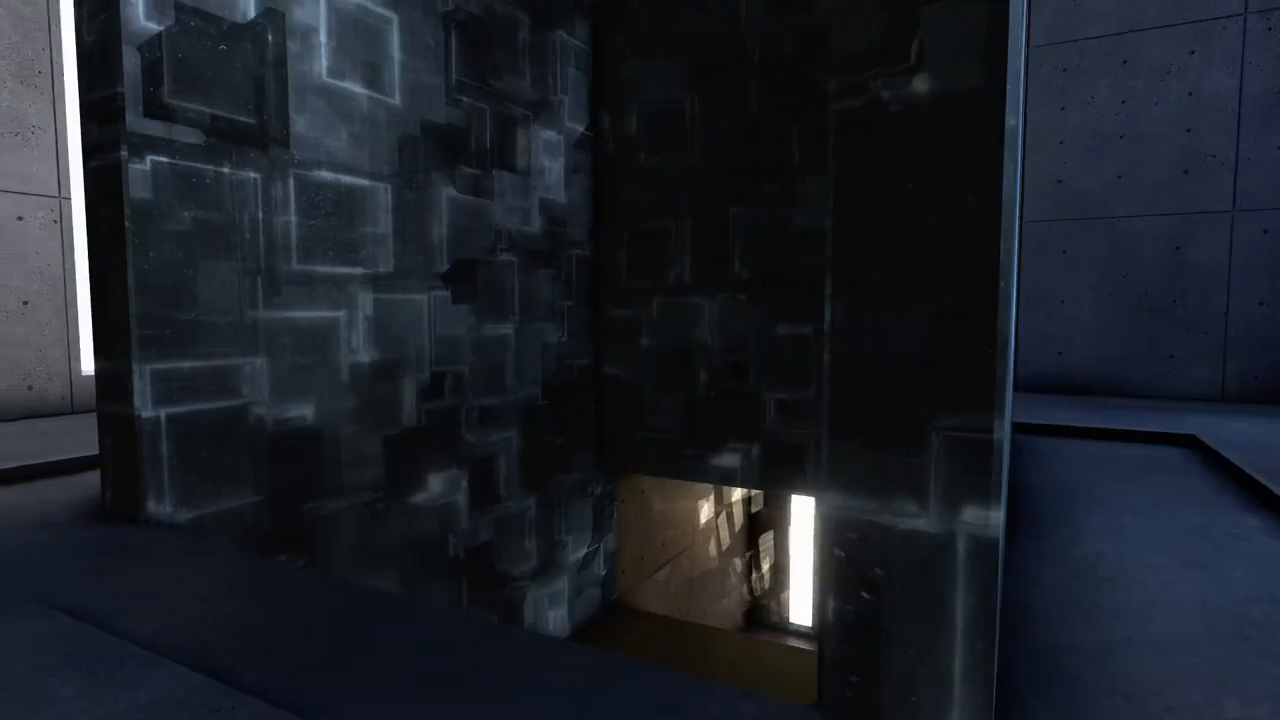